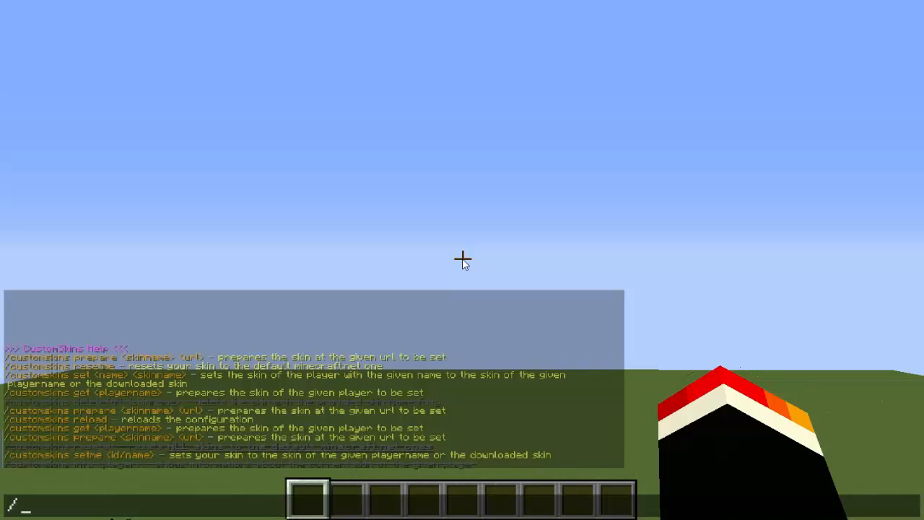
- Run /sc to list the CustomSkins help, then begin a new /sc command in chat
type("sc")
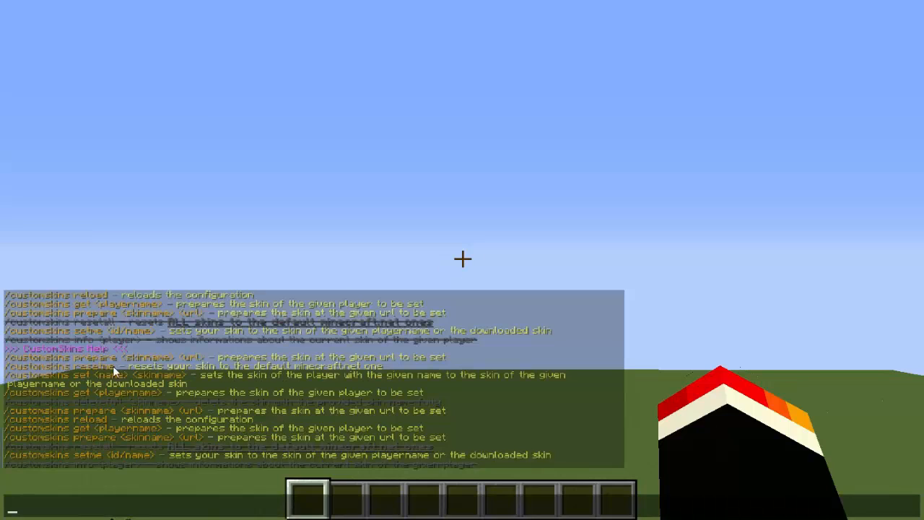
mouse_move(765, 193)
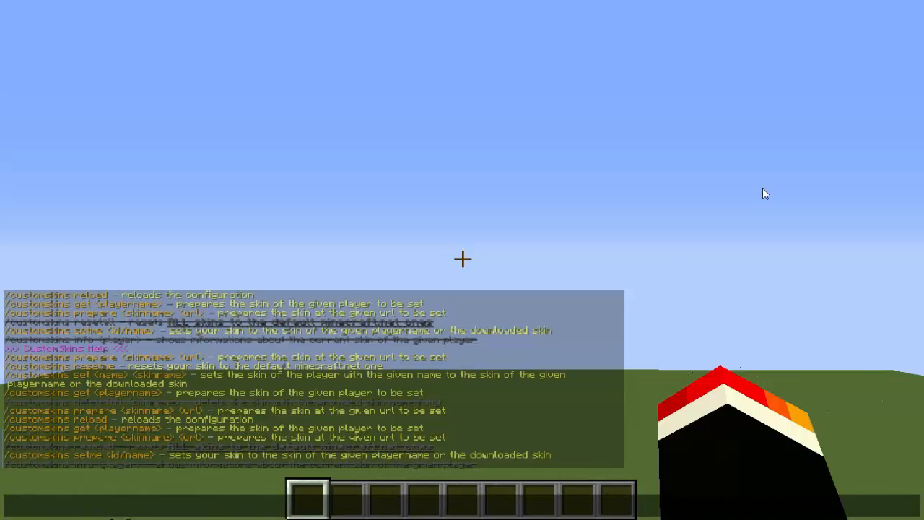
key("t")
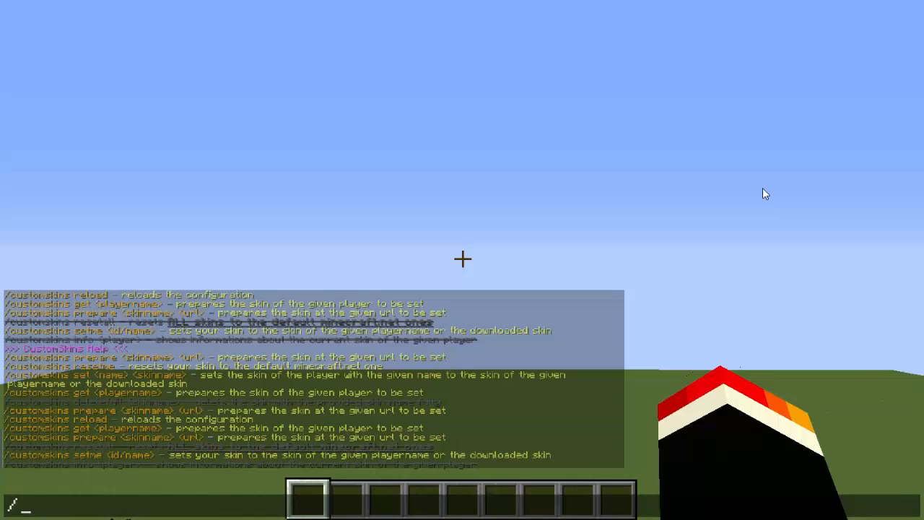
type("sc")
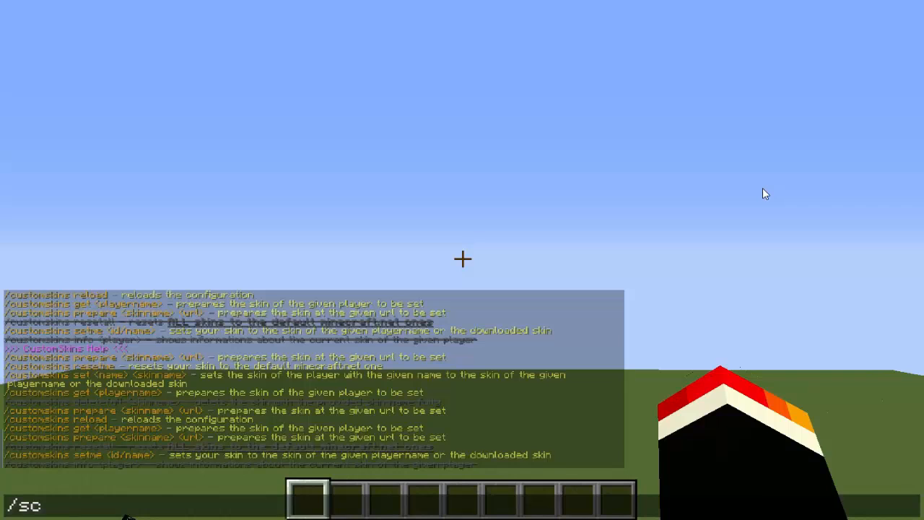
- Run /sc get PrestonPlayz to load that player's skin data
type("get")
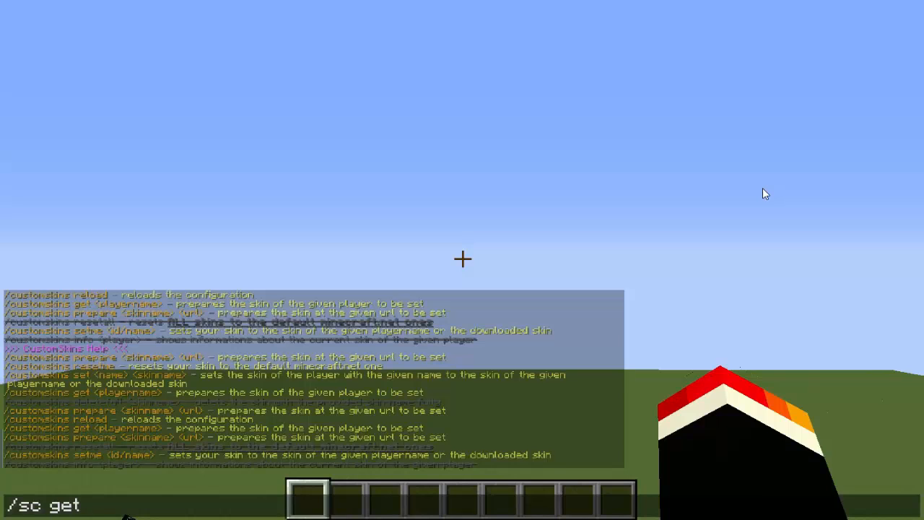
type("P")
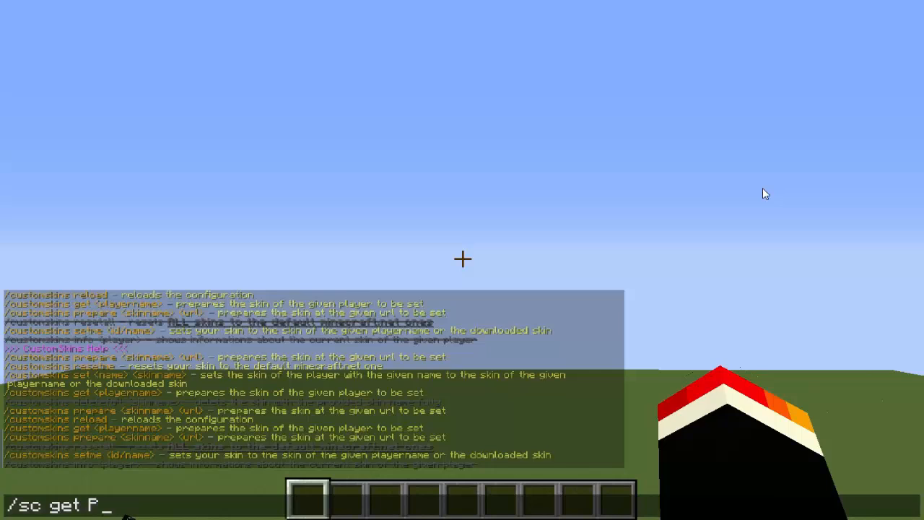
type("restonPlayz")
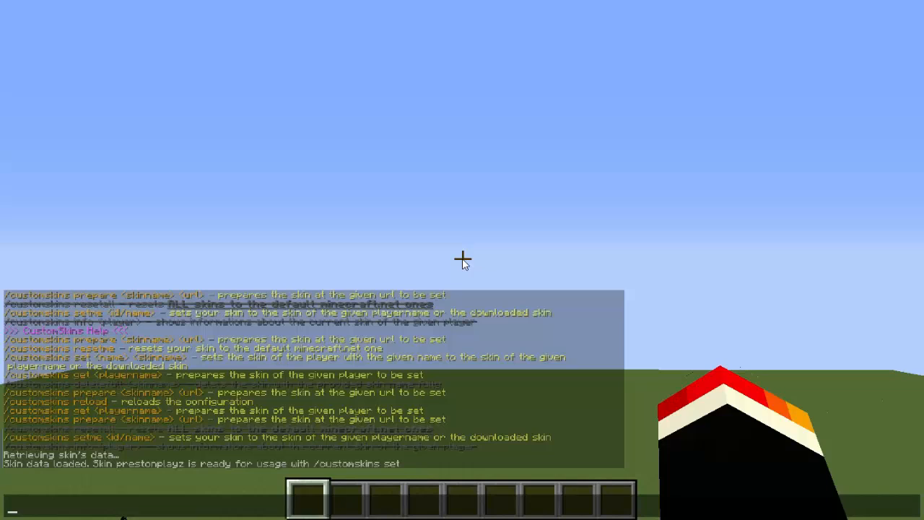
- Run /sc set NumeroUnoBaby PrestonPlayz to change your skin to PrestonPlayz's
type("sc")
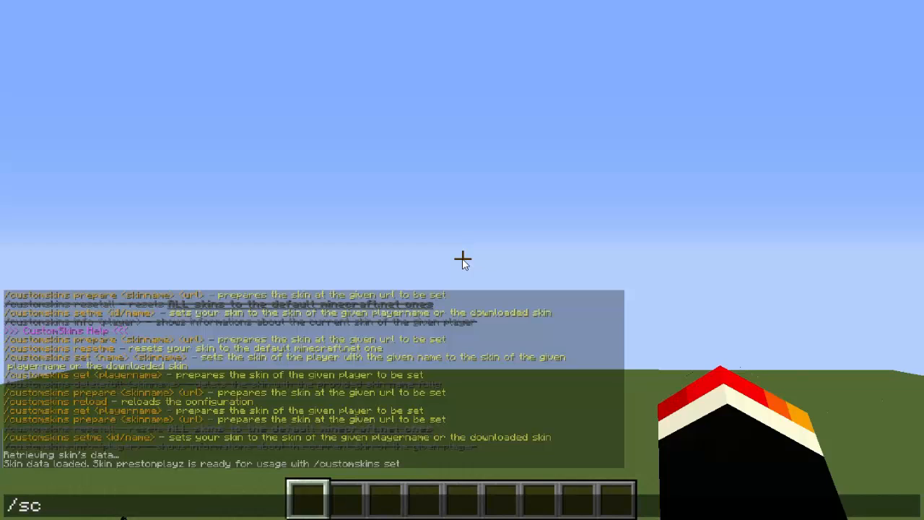
type("set")
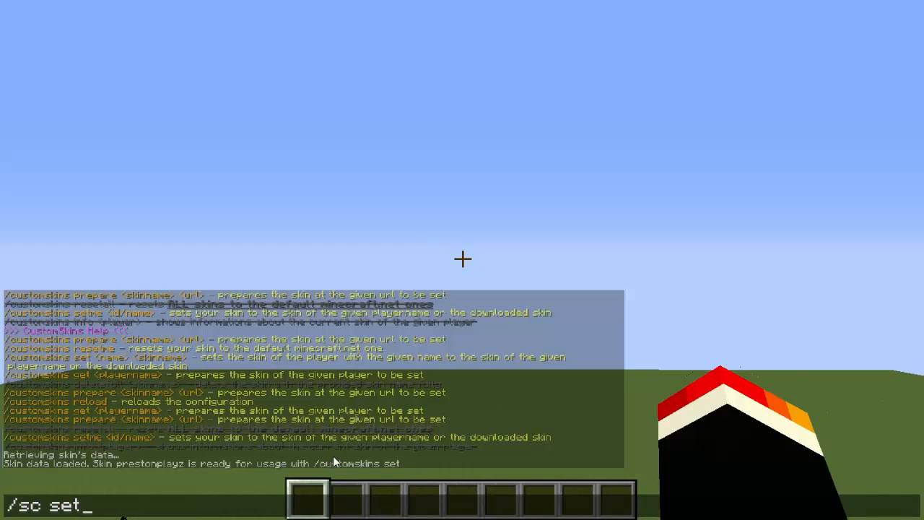
mouse_move(577, 273)
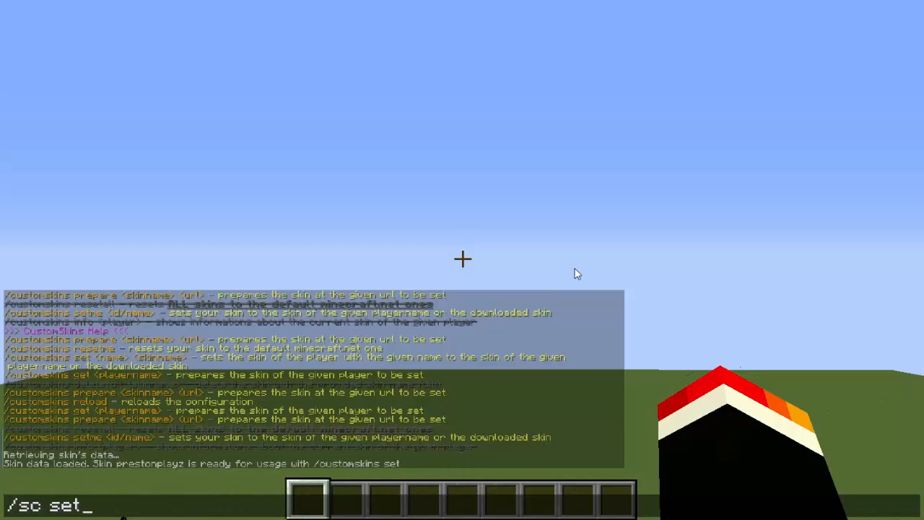
type("NumeroUn")
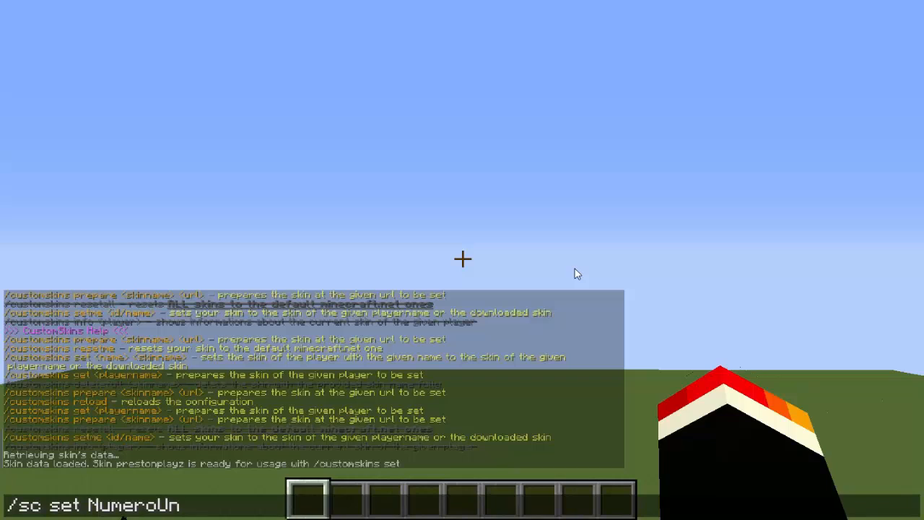
type("oBaby")
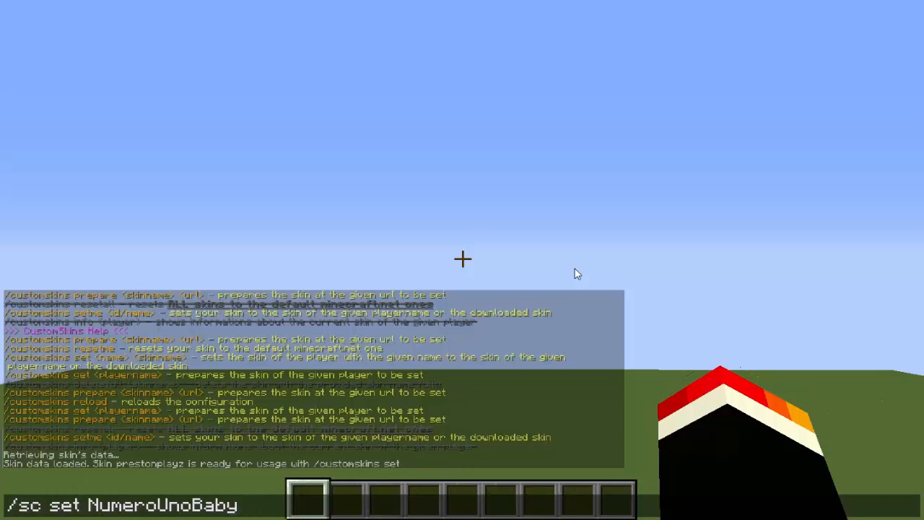
type("P")
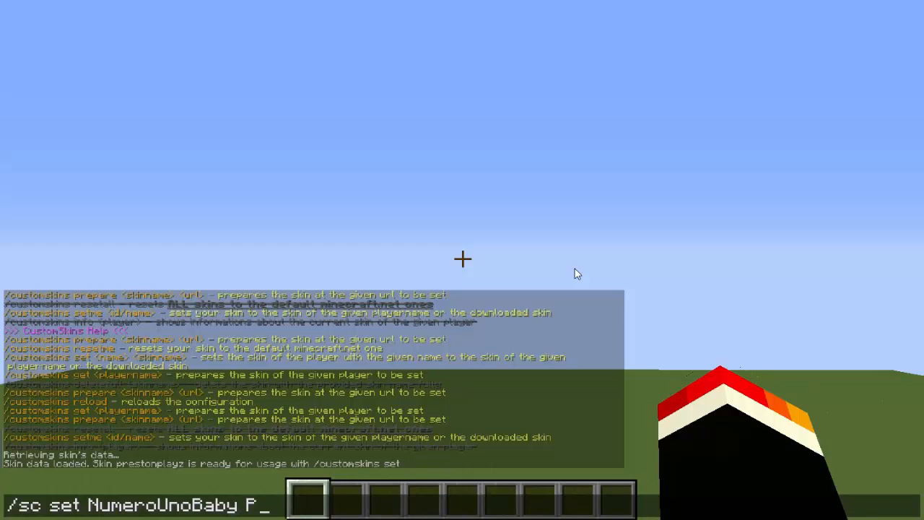
type("restonPla")
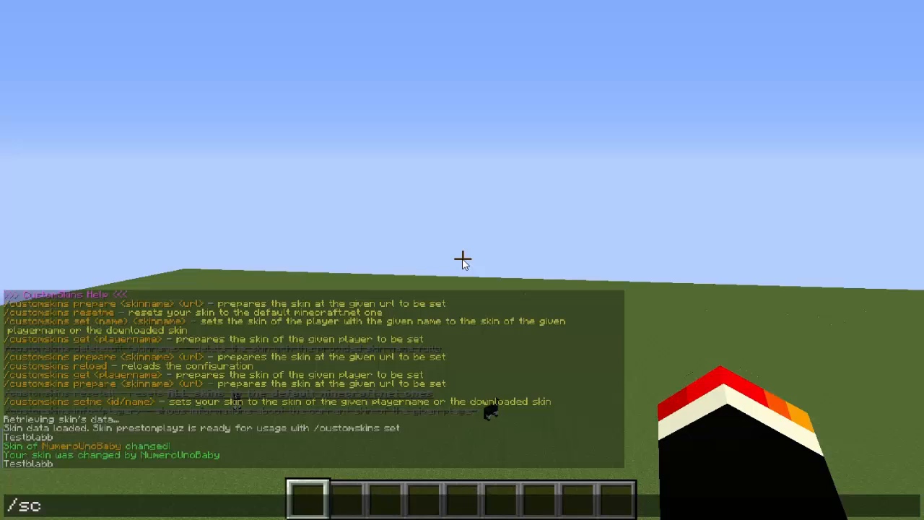
- Run /sc get Nade... to load the second player's skin data
type("get")
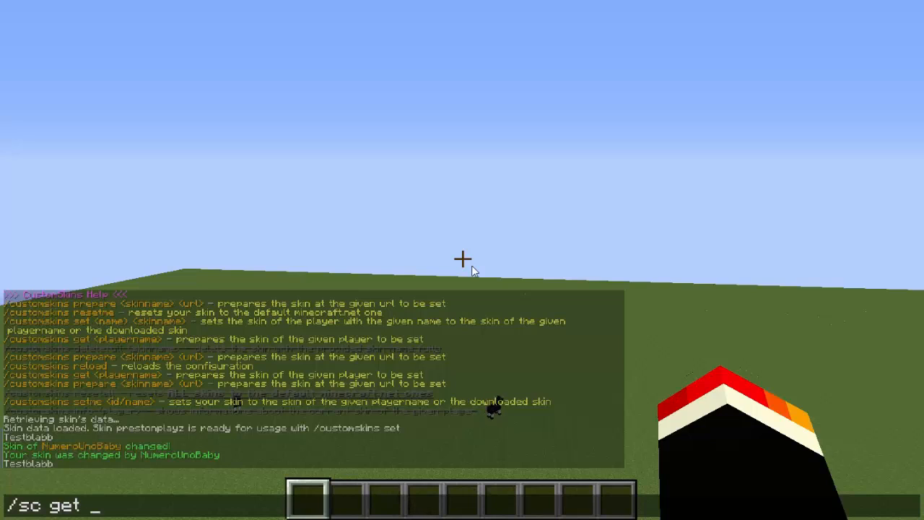
type("Nade")
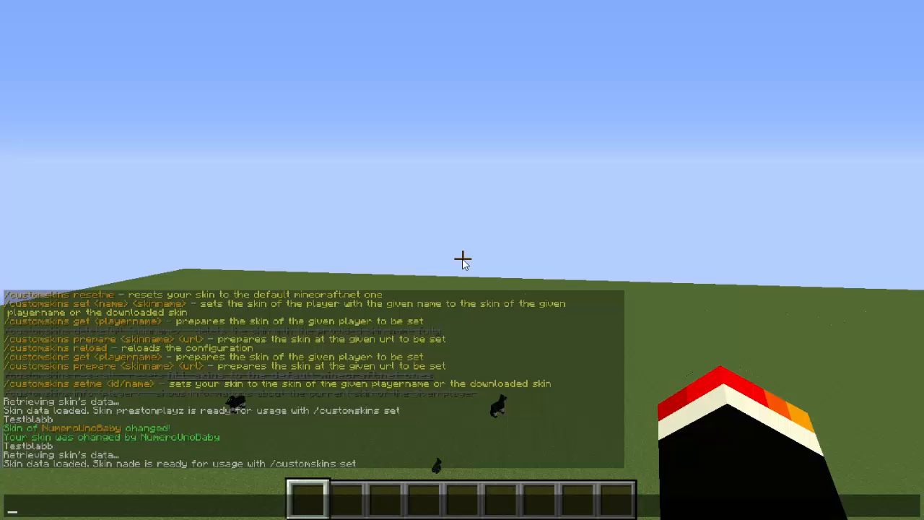
mouse_move(606, 158)
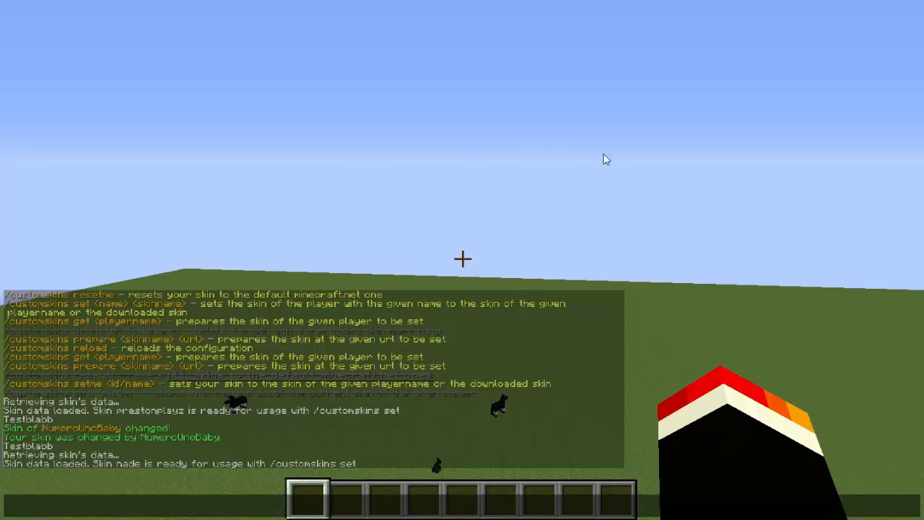
mouse_move(445, 219)
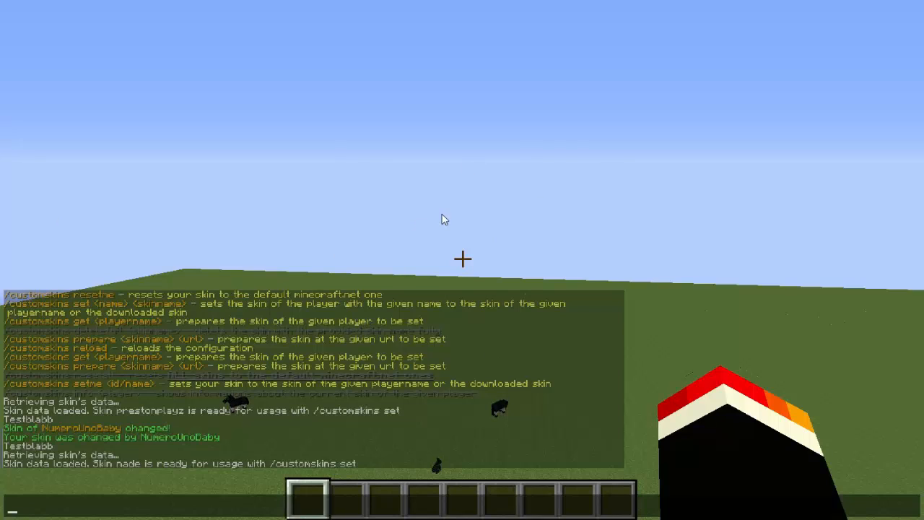
mouse_move(445, 222)
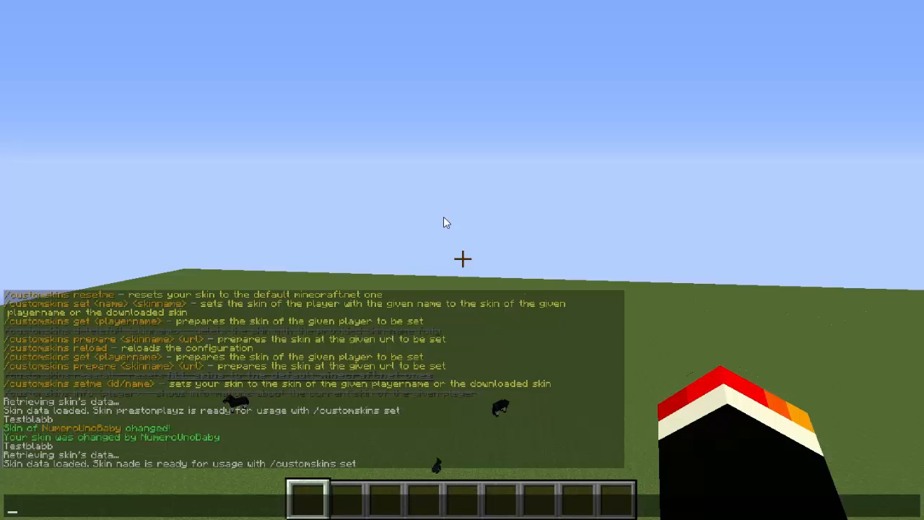
mouse_move(453, 251)
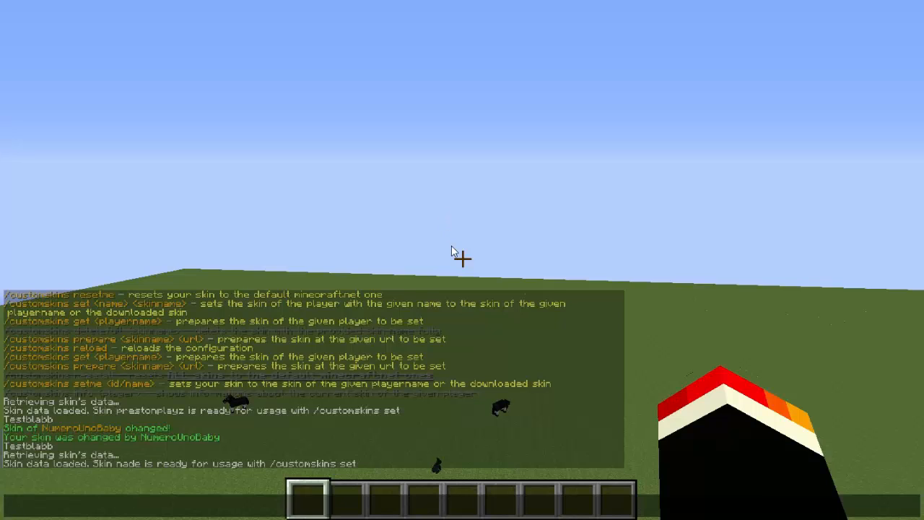
- Enter /sc set NumeroUnoBaby Na... to apply the second fetched skin
type("sc")
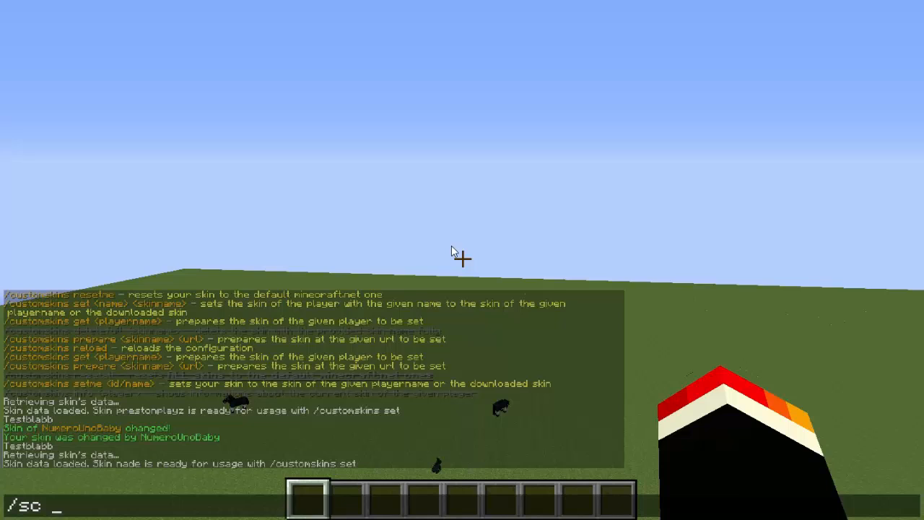
type("set Num")
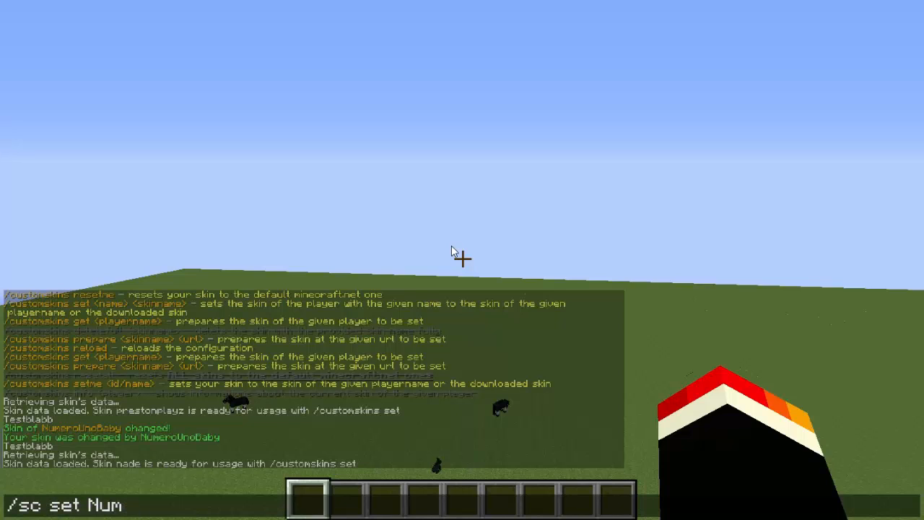
type("eroUnoBaby")
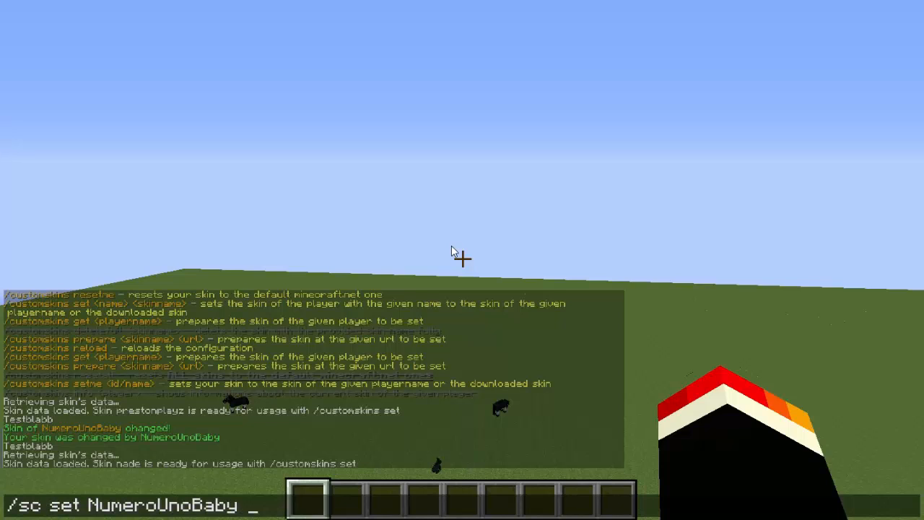
type("Na")
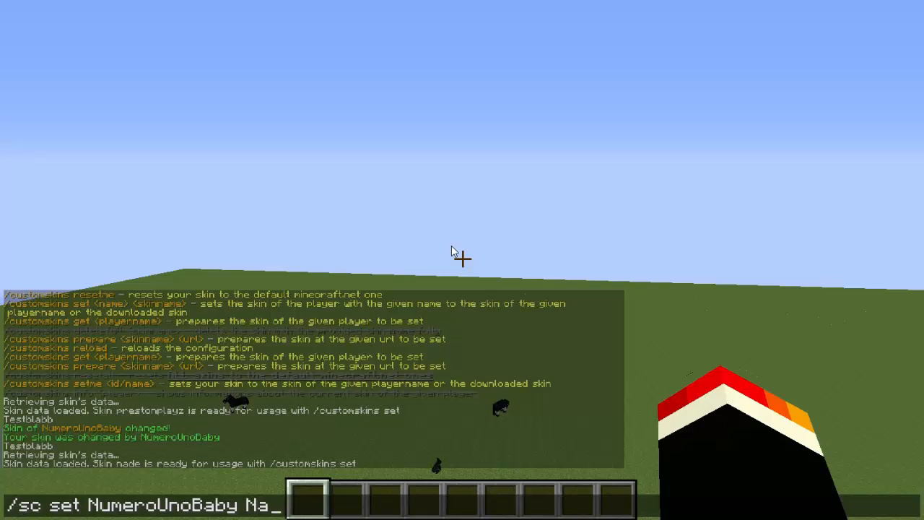